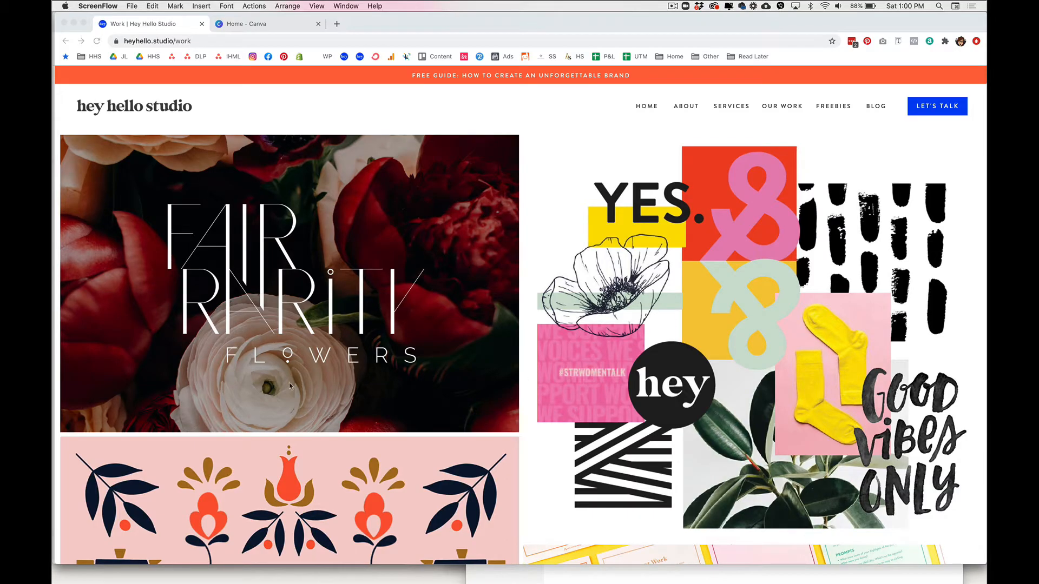
mouse_move(696, 325)
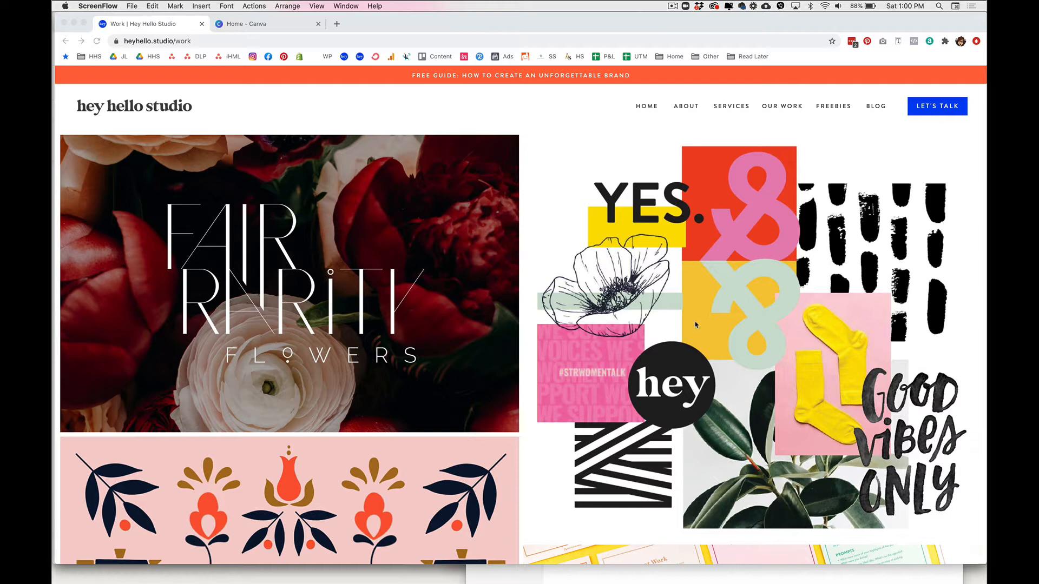
mouse_move(222, 309)
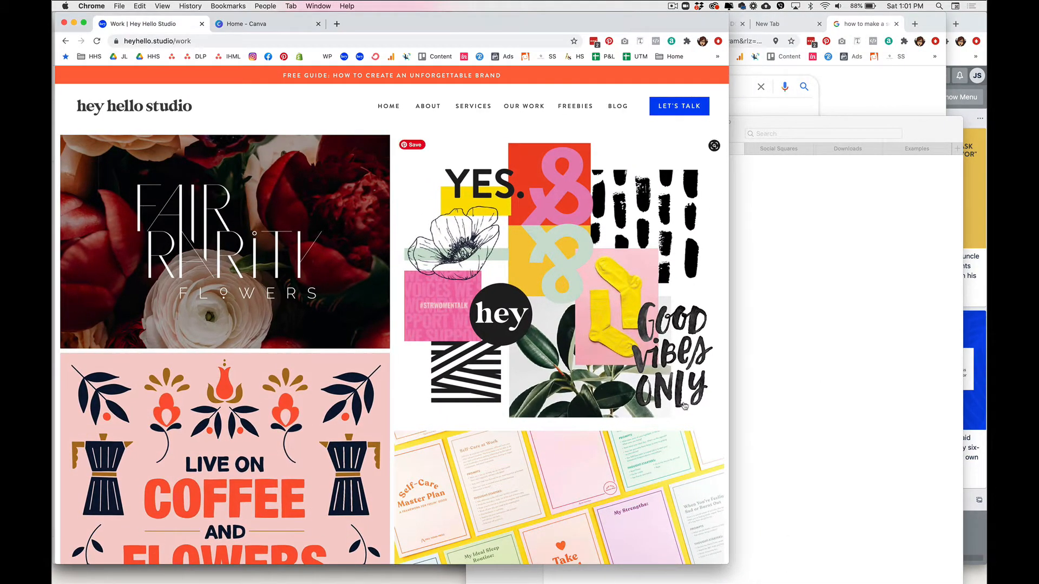
mouse_move(724, 93)
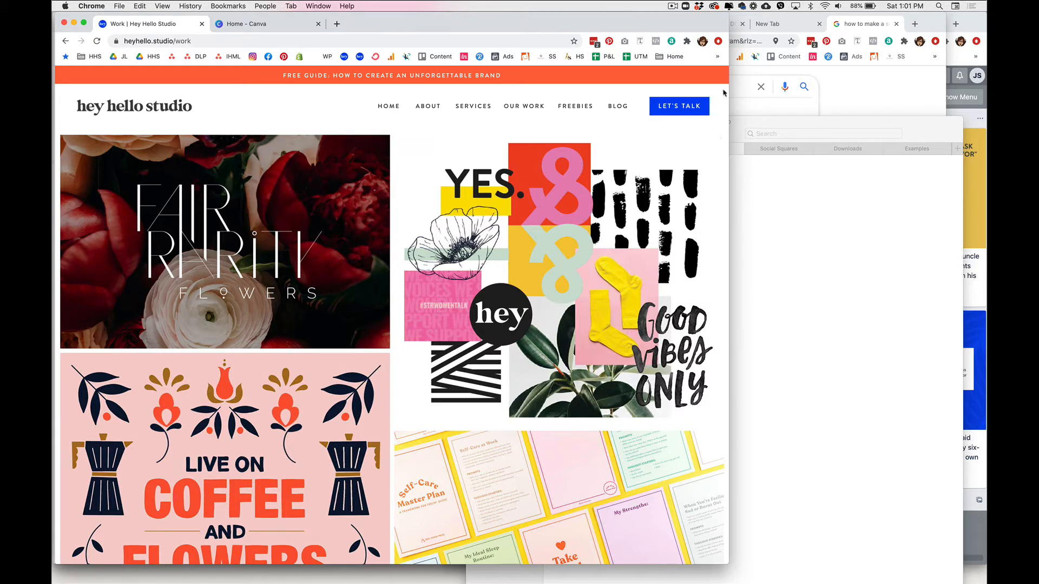
Step: Launch QuickTime Player from Spotlight and start a new screen recording framed on the browser
type("quickTime Player.app")
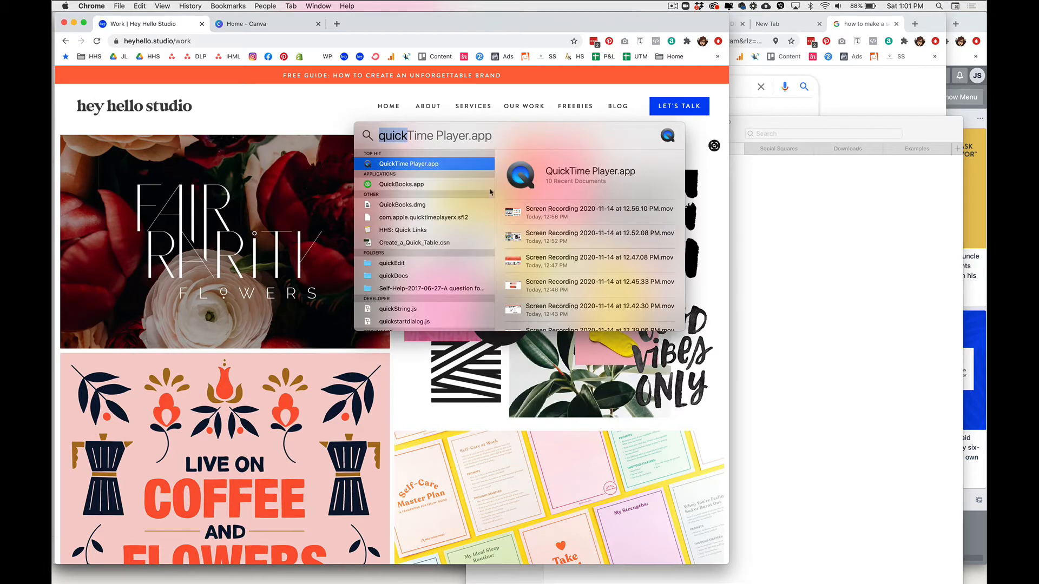
left_click(402, 163)
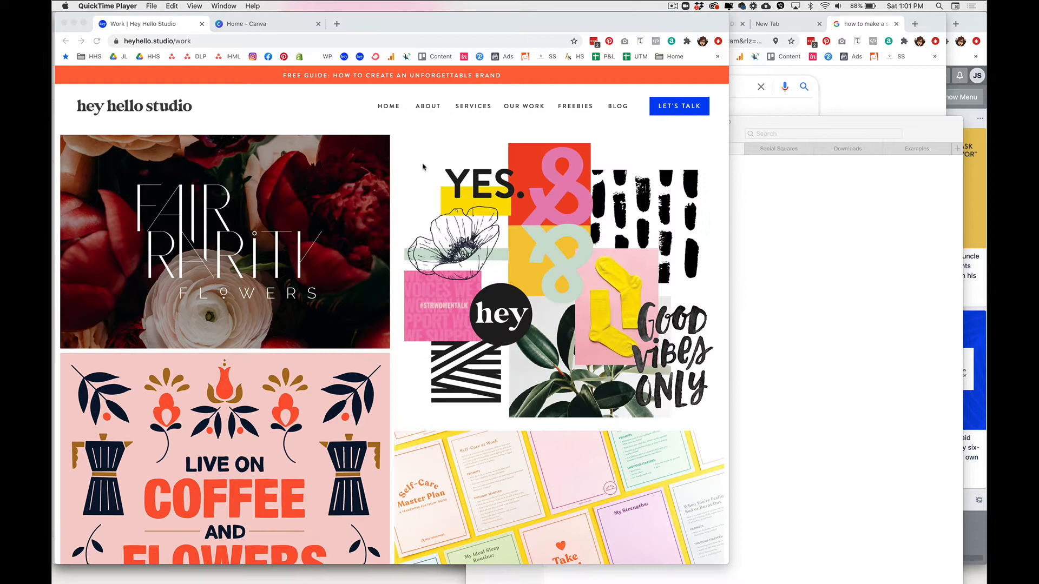
mouse_move(158, 90)
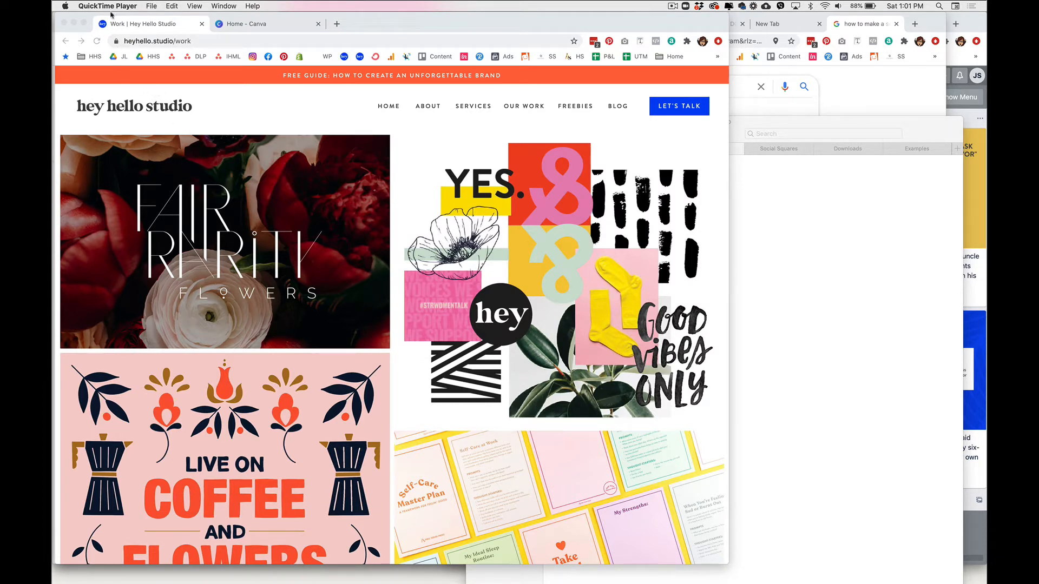
left_click(152, 7)
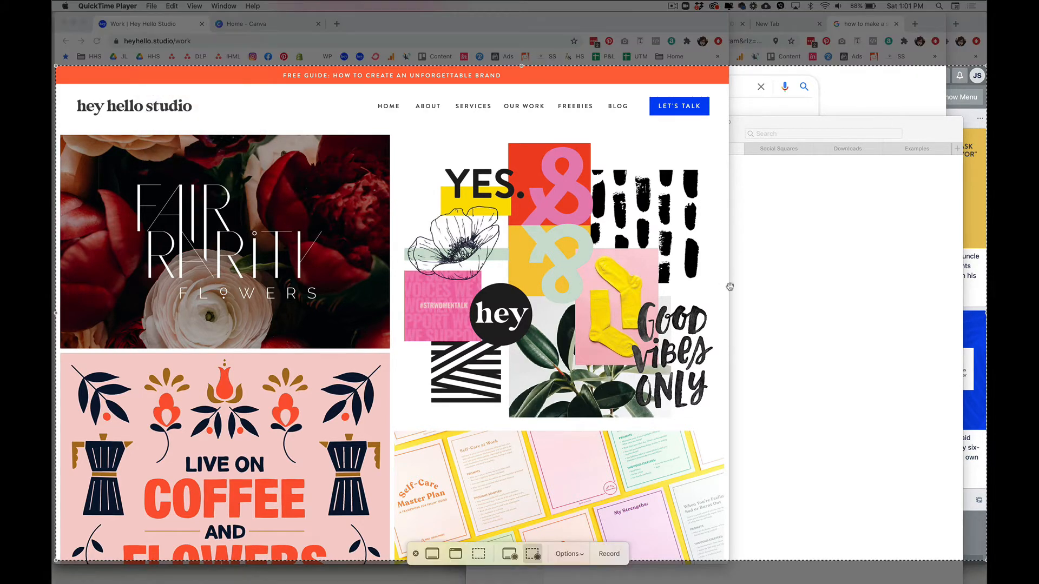
mouse_move(532, 553)
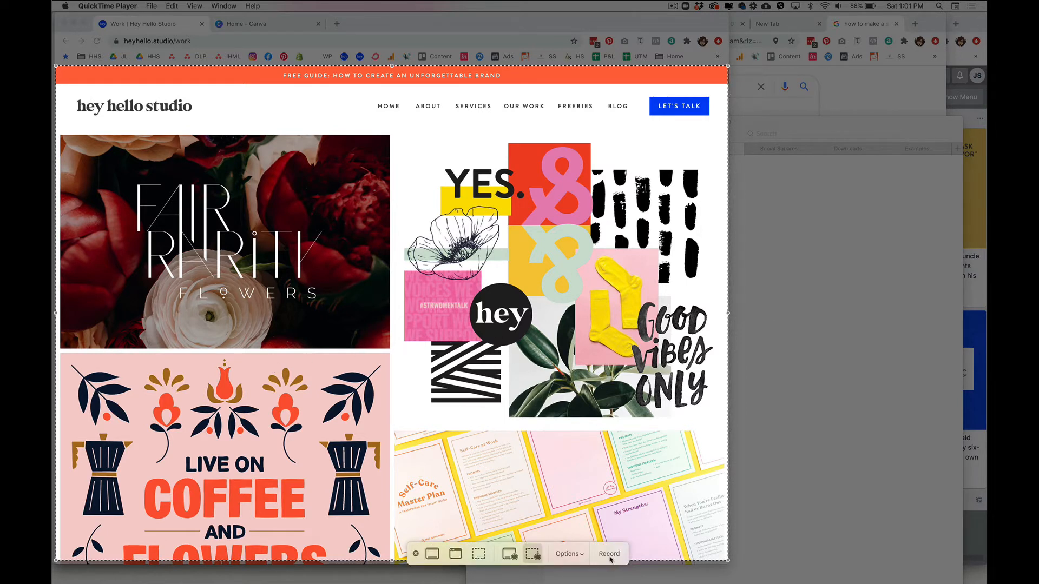
Step: Record the Work page scrolling down through the portfolio projects and back up slightly
left_click(607, 554)
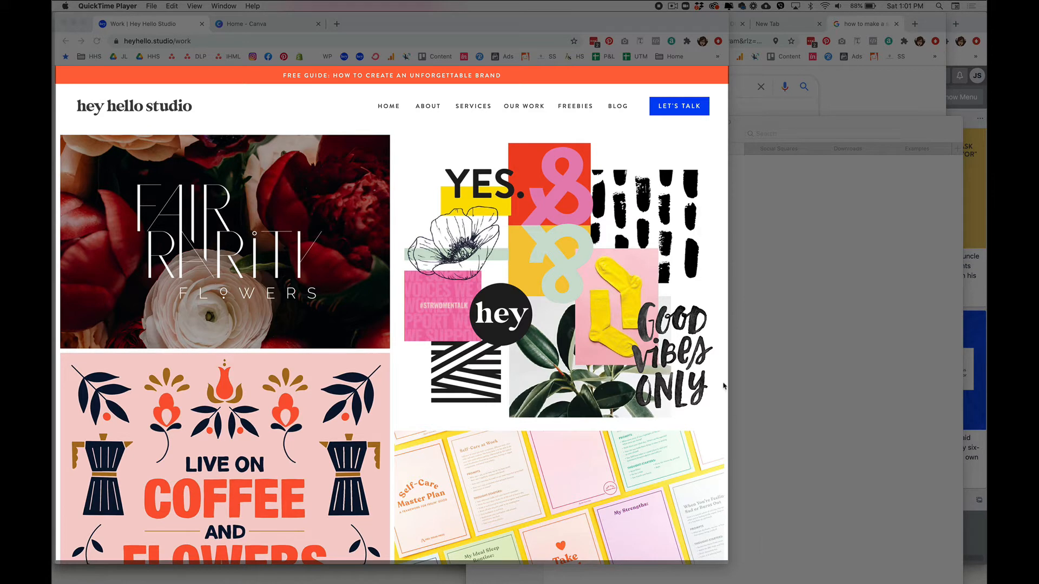
mouse_move(723, 339)
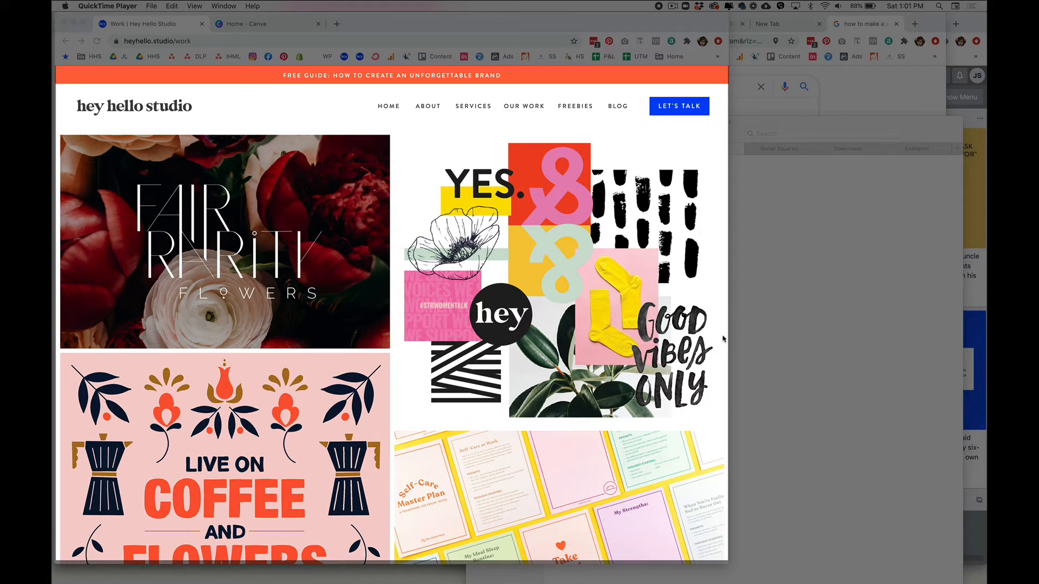
scroll("down", 3)
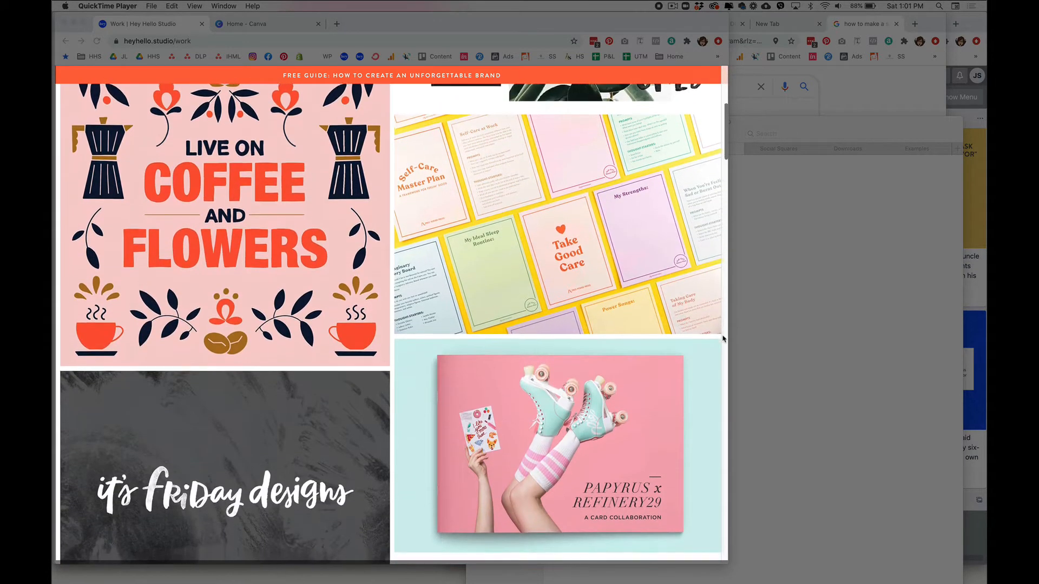
scroll("down", 3)
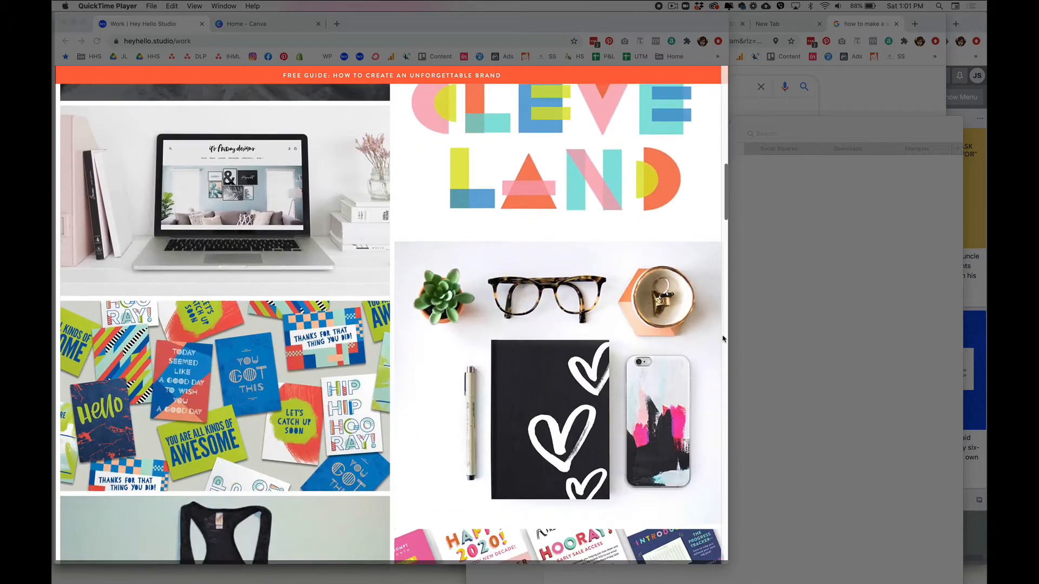
scroll("down", 3)
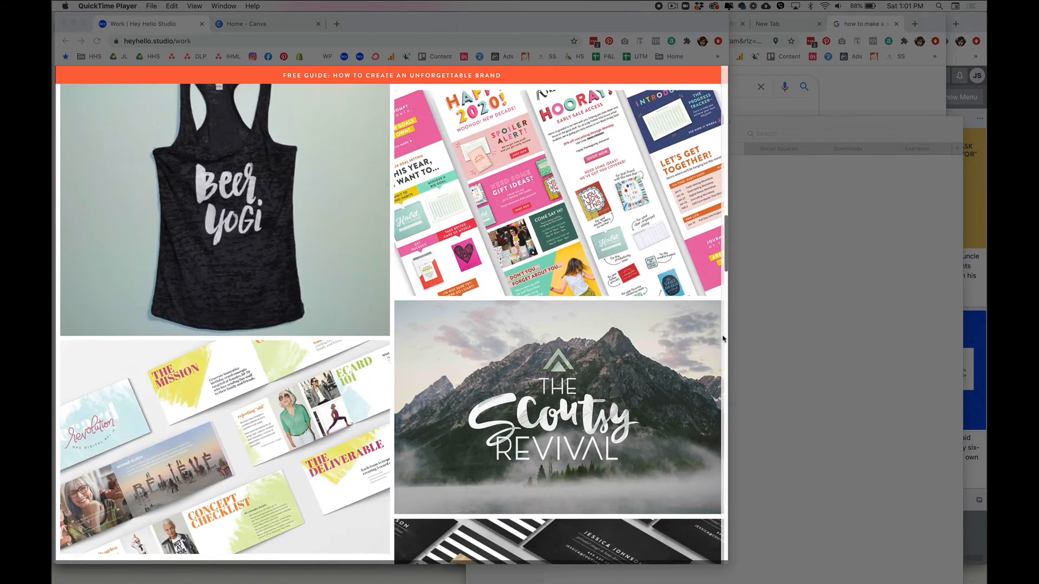
scroll("down", 3)
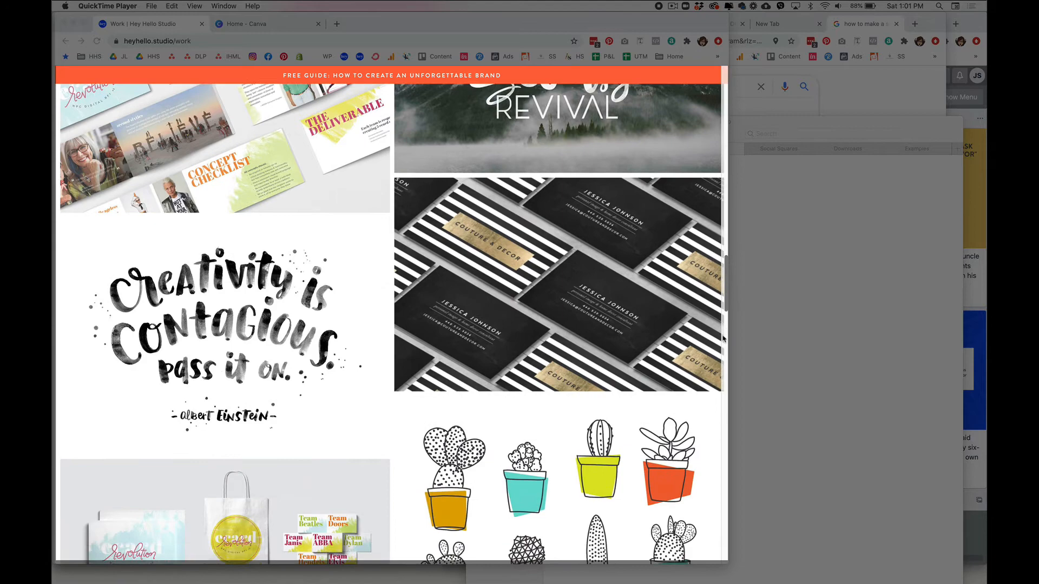
scroll("down", 3)
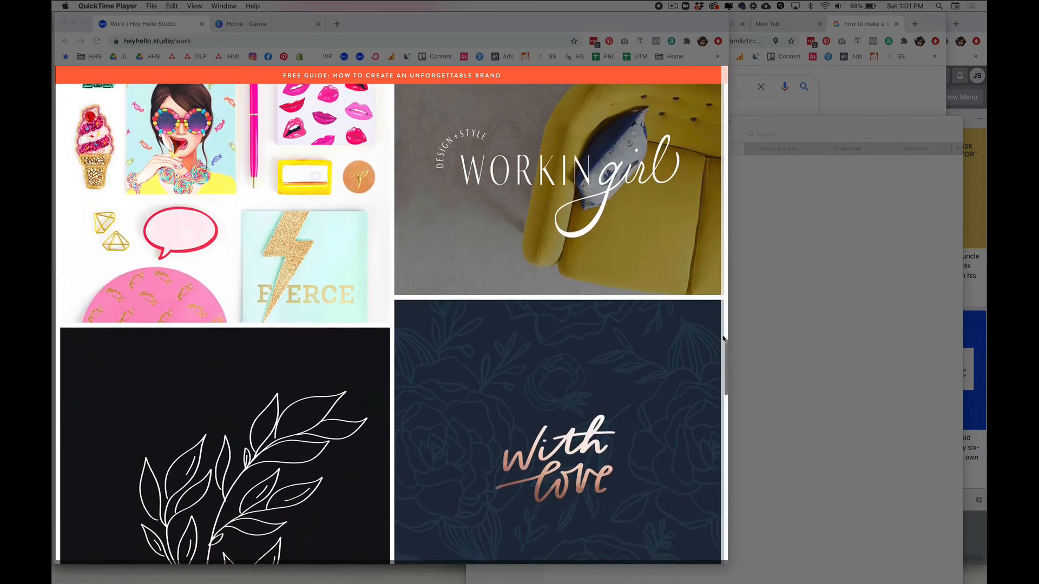
scroll("up", 3)
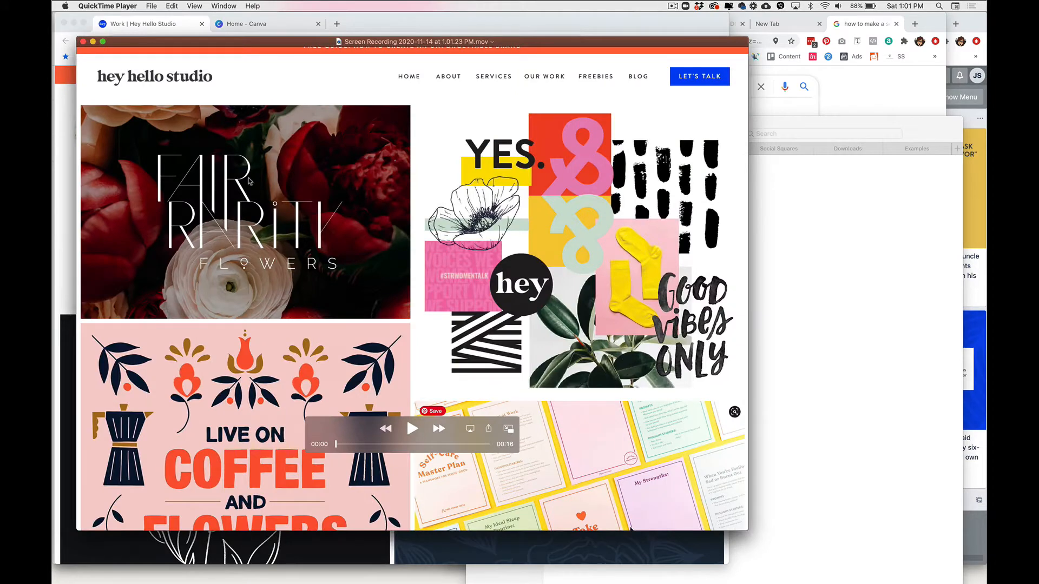
mouse_move(144, 55)
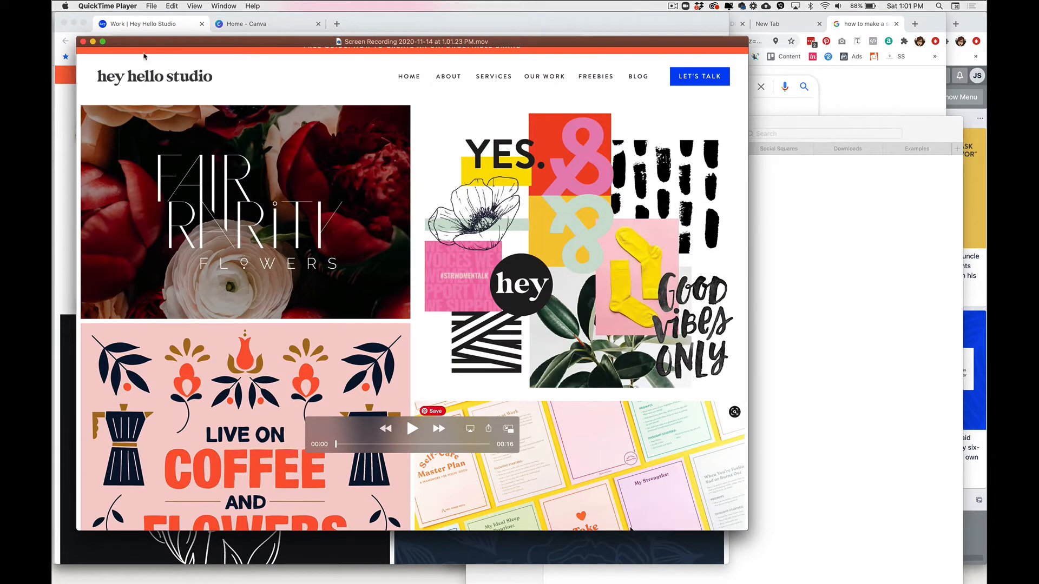
Step: Export the 16-second recording as 'Scree.mov' to the Desktop
left_click(151, 6)
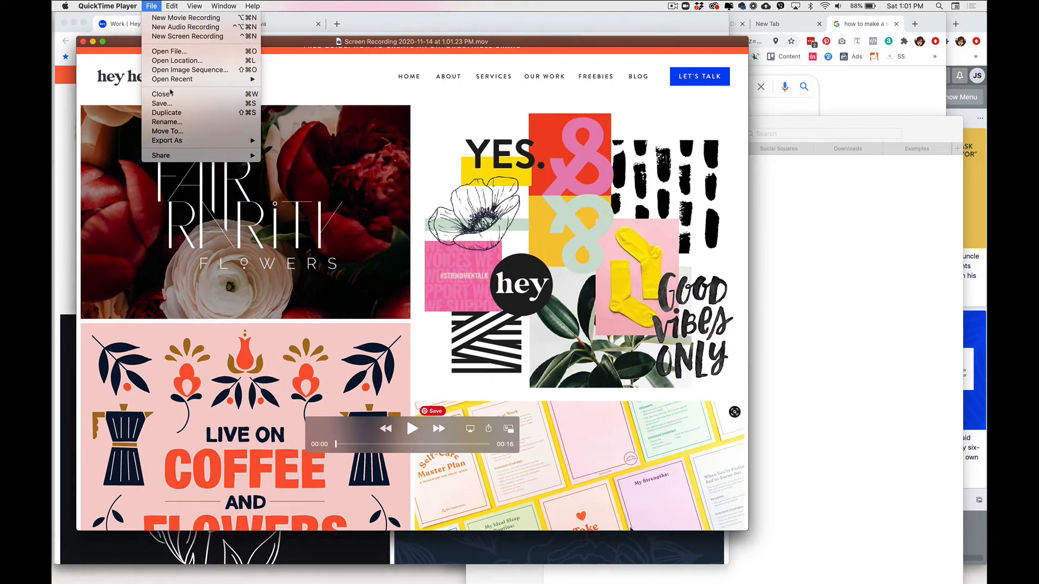
left_click(167, 141)
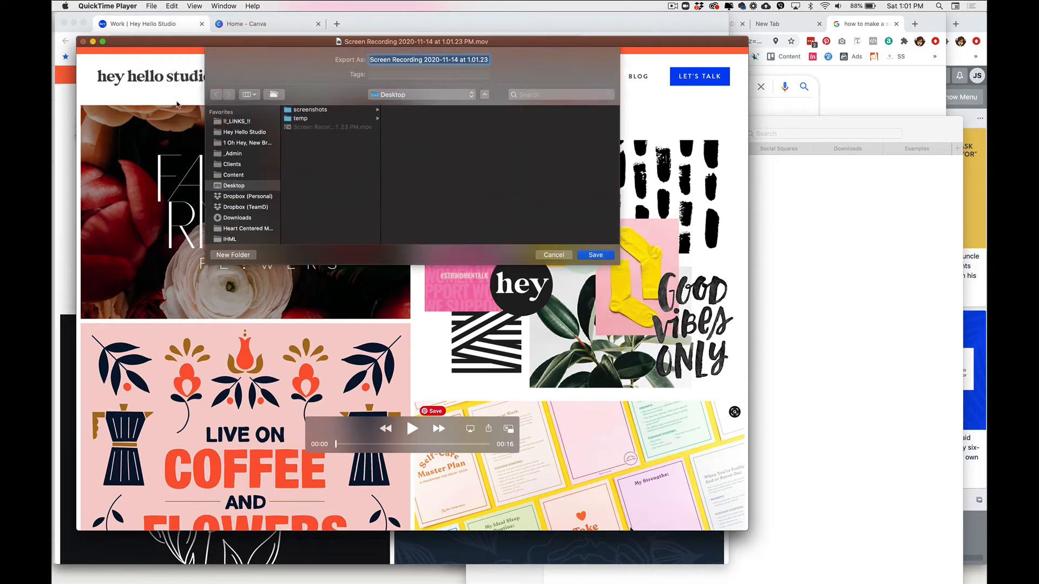
type("Scree.mov")
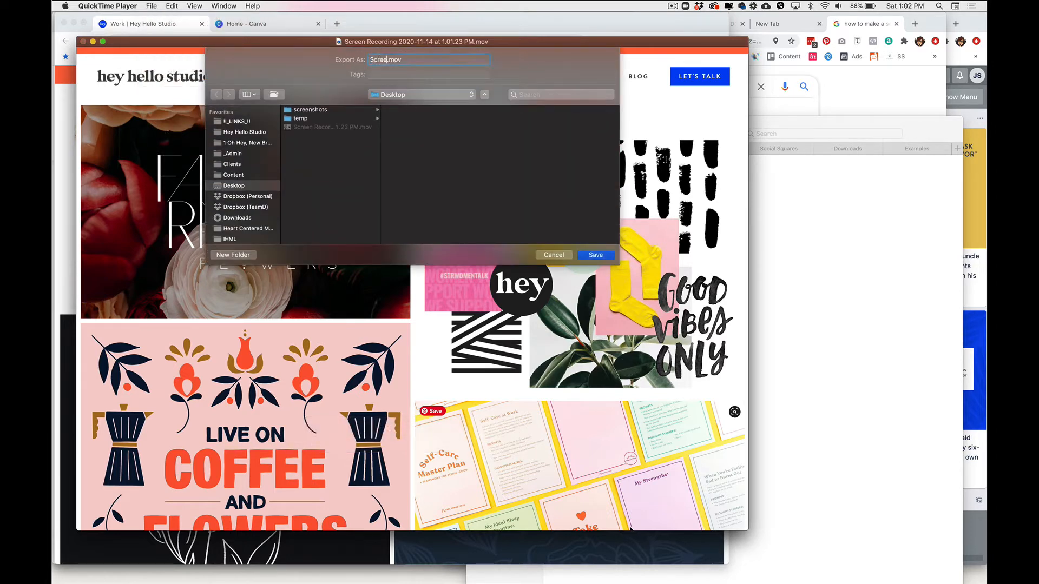
left_click(485, 94)
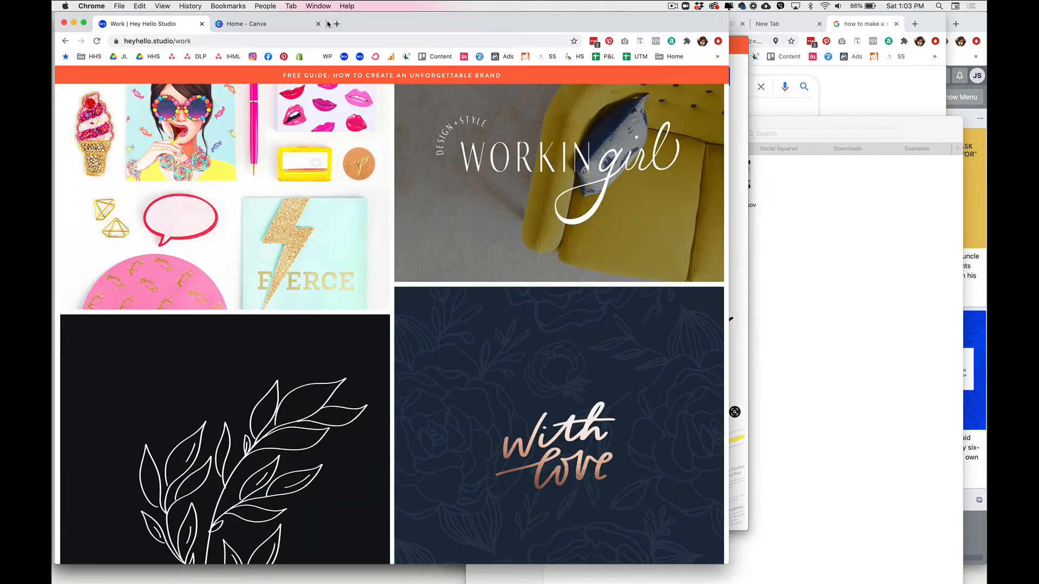
Step: From the Canva home tab, create a new square Instagram Post design
left_click(269, 23)
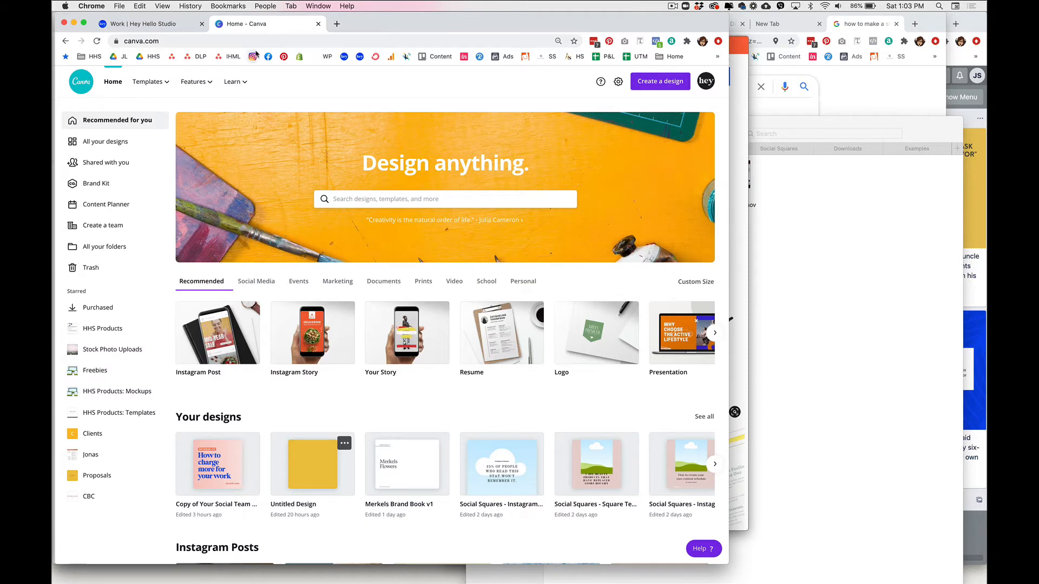
left_click(659, 81)
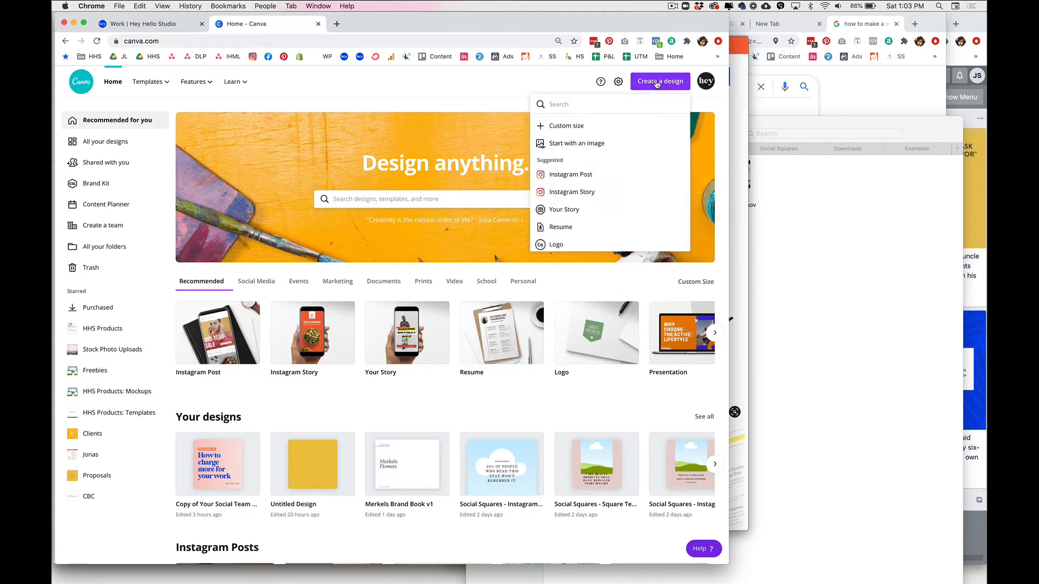
mouse_move(568, 174)
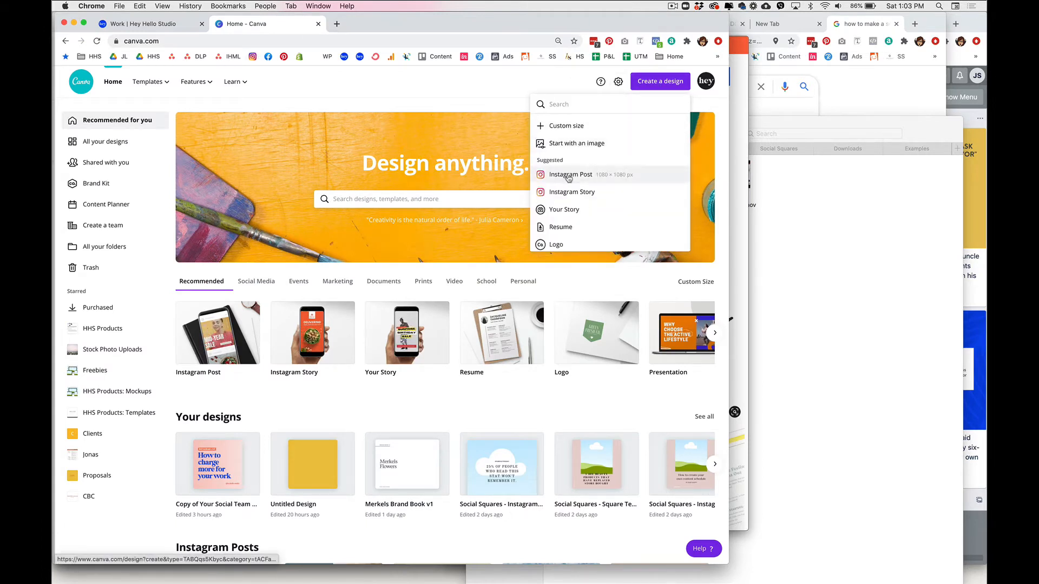
left_click(569, 175)
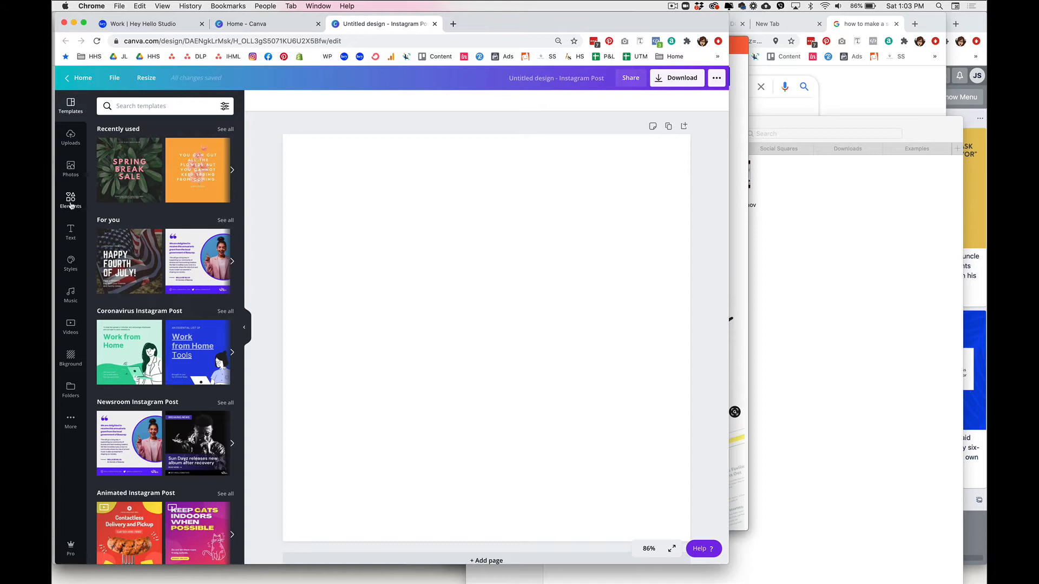
Step: Search Elements for 'lap' and add the first laptop graphic to the canvas
type("laptop")
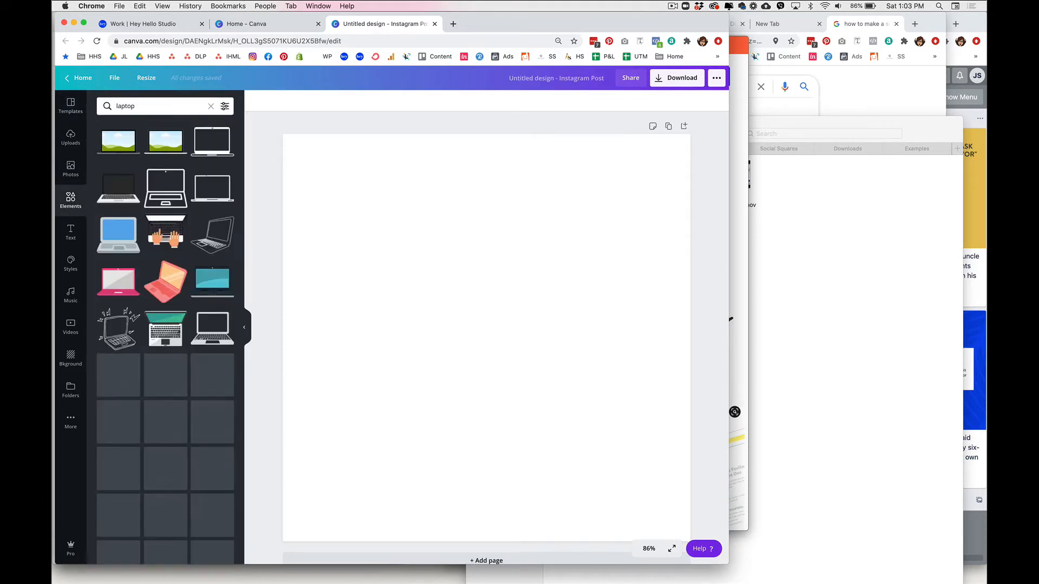
scroll("down", 3)
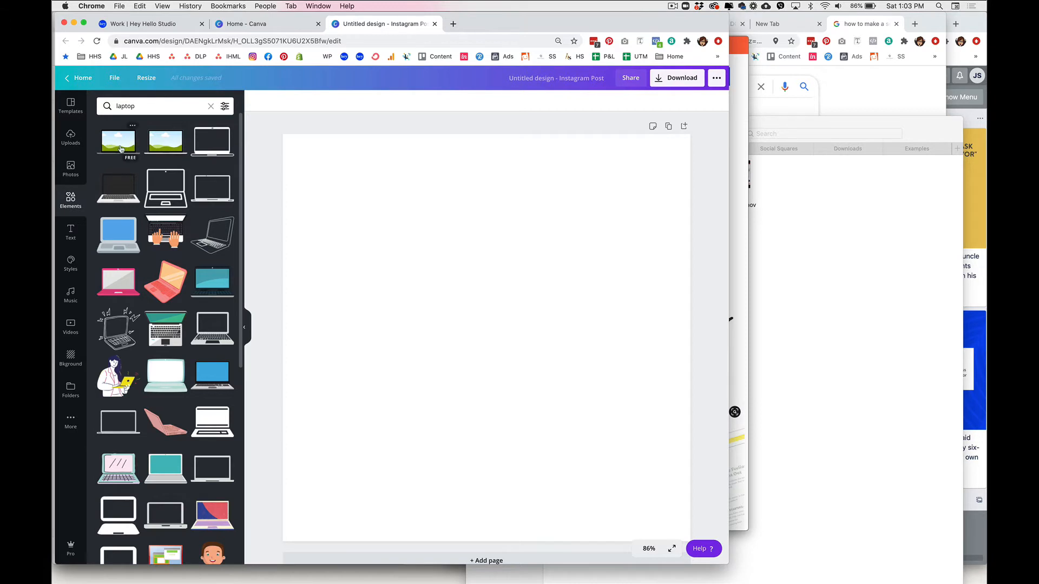
left_click(118, 140)
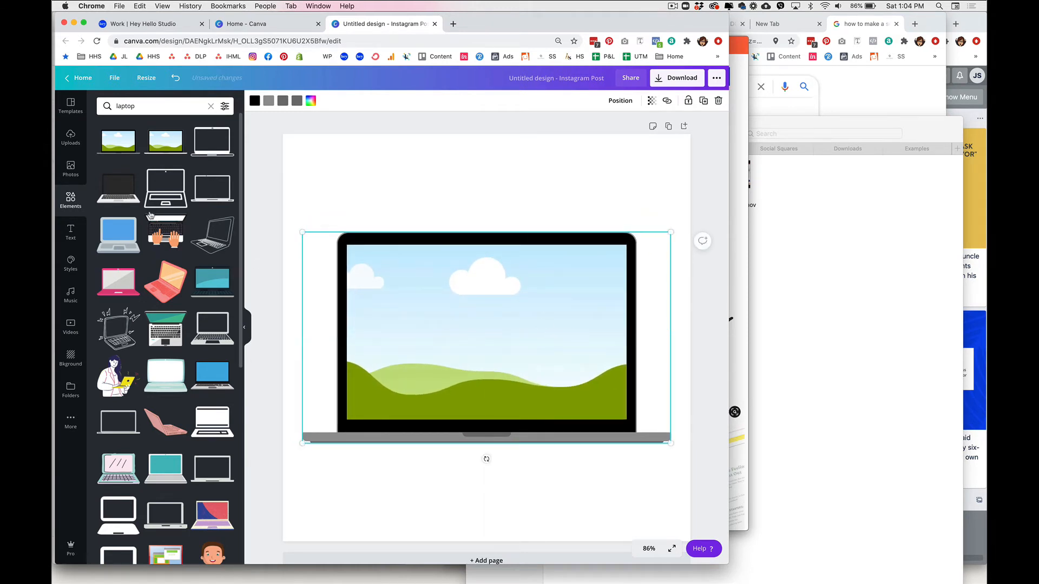
left_click(71, 137)
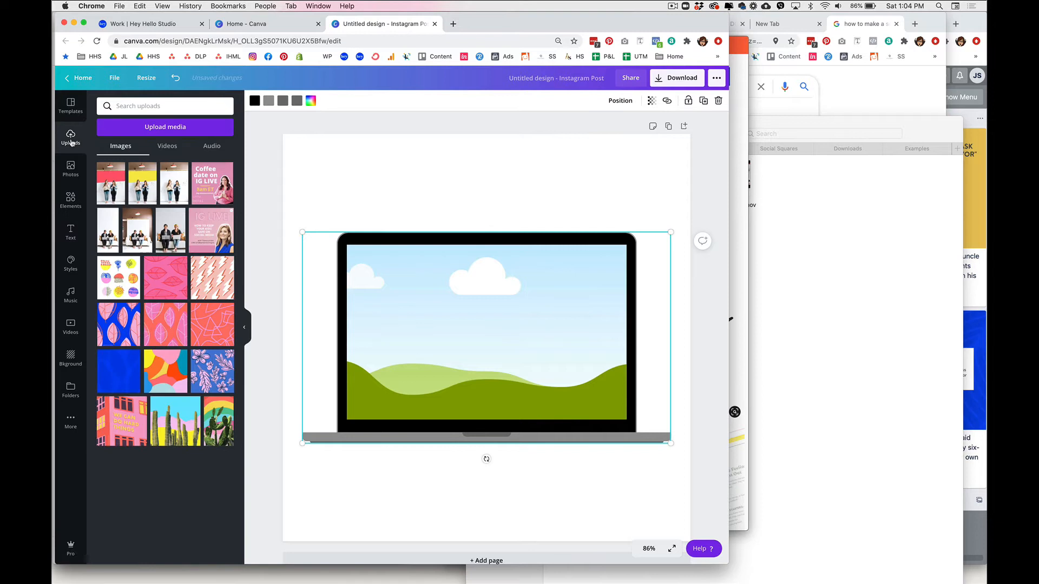
Step: Drop the uploaded website recording into the laptop screen, pause it and reposition it to show the header
left_click(167, 146)
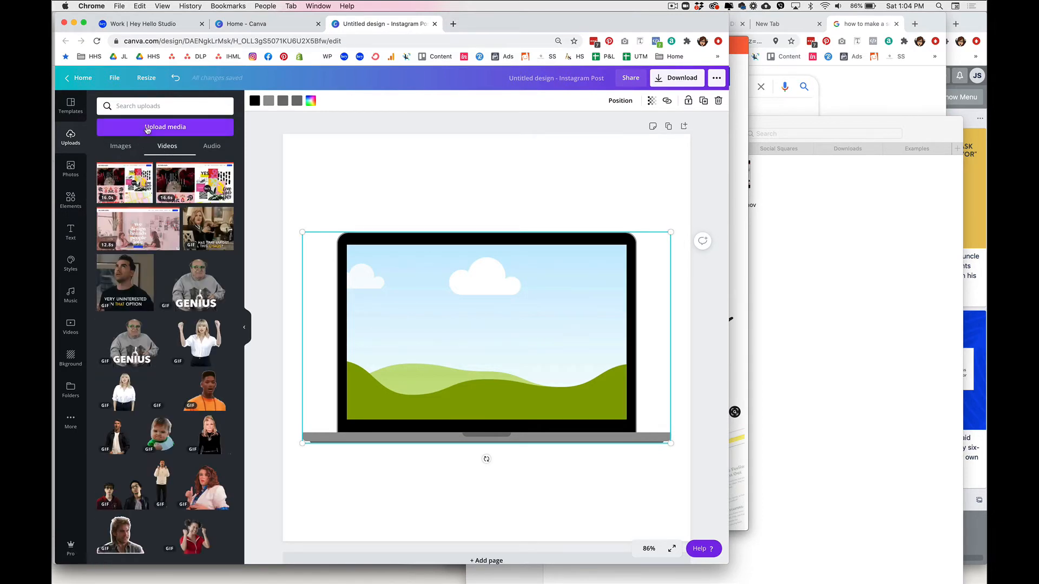
left_click(164, 127)
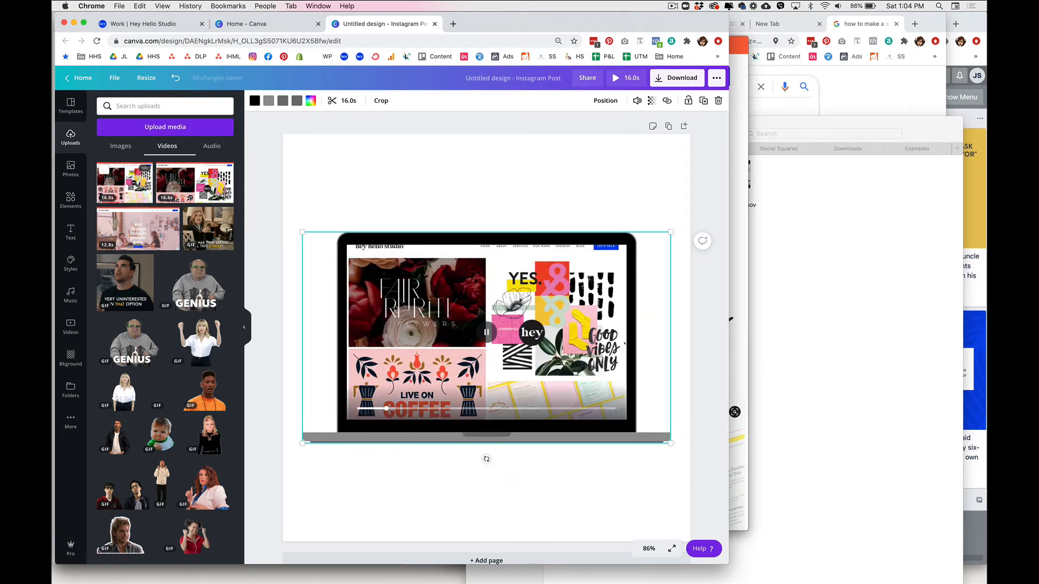
left_click(486, 332)
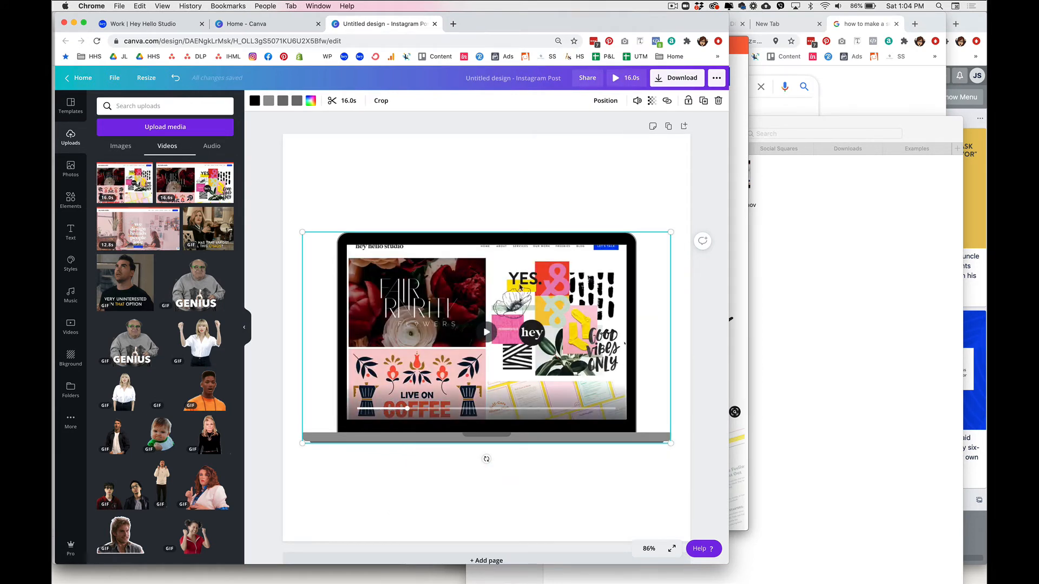
left_click(380, 100)
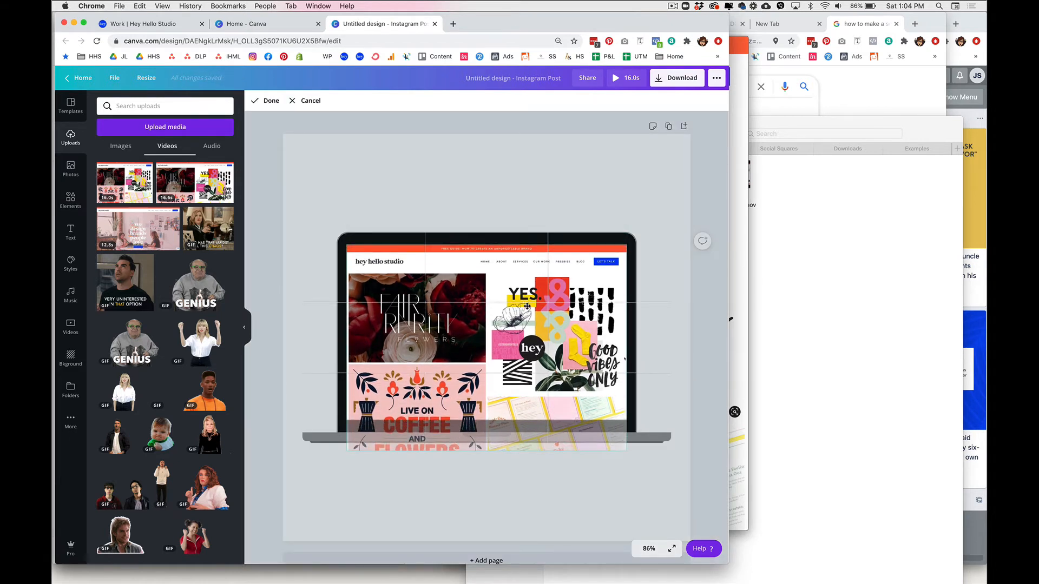
mouse_move(517, 310)
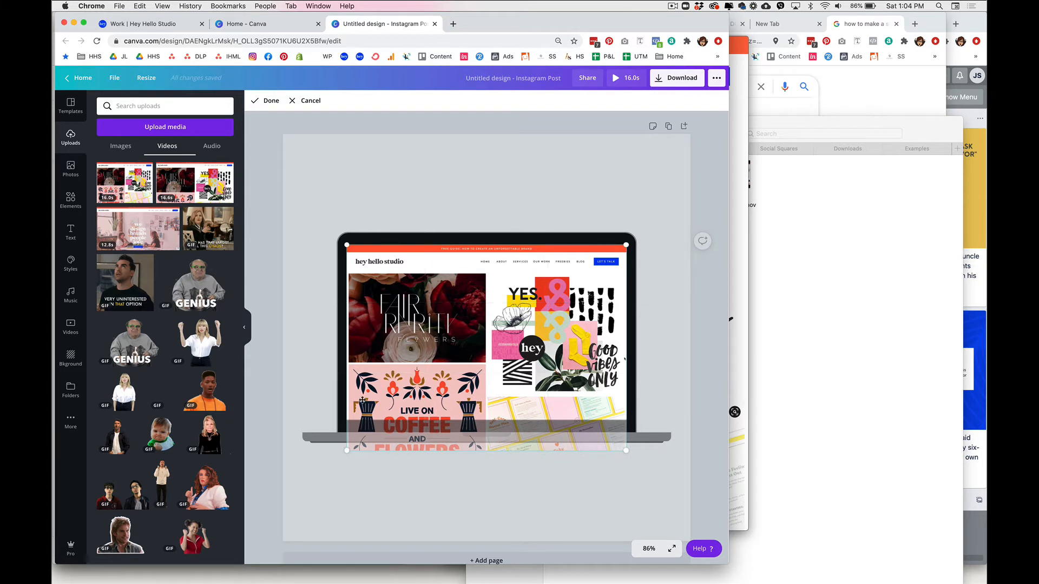
mouse_move(340, 412)
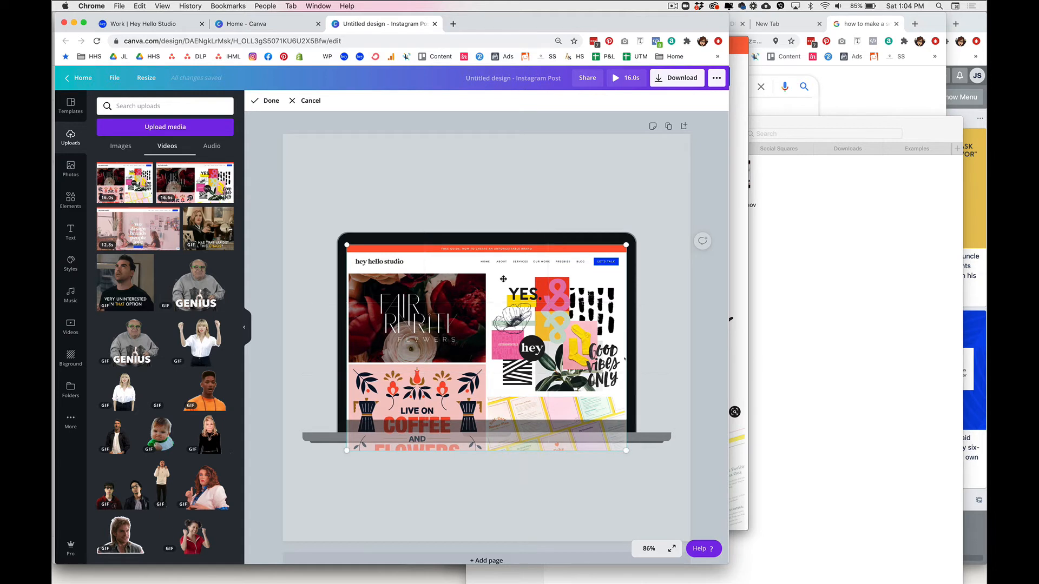
Step: Colour the page background mustard yellow from the brand colours, then reselect the laptop video
left_click(266, 99)
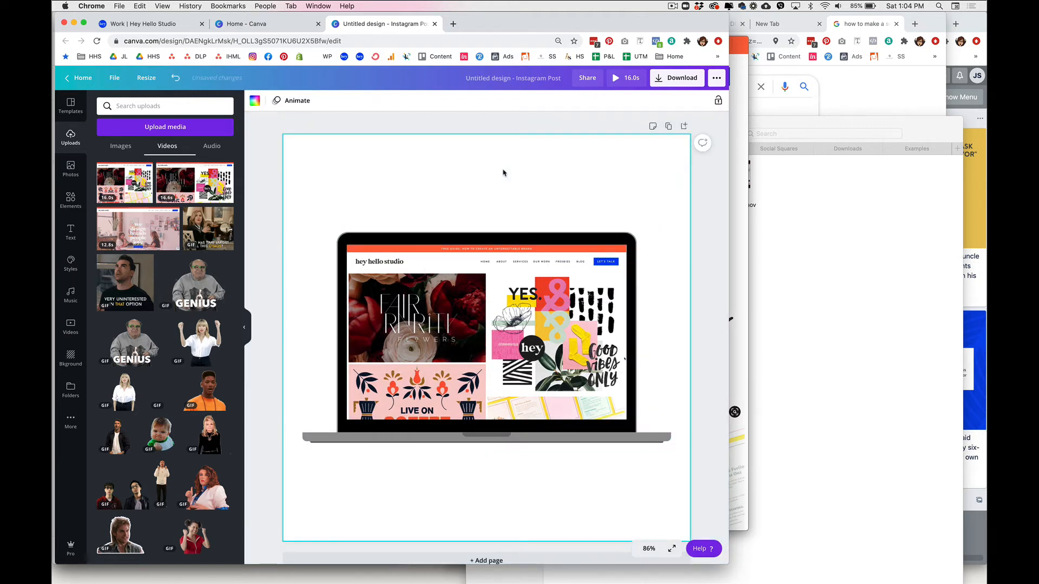
left_click(256, 100)
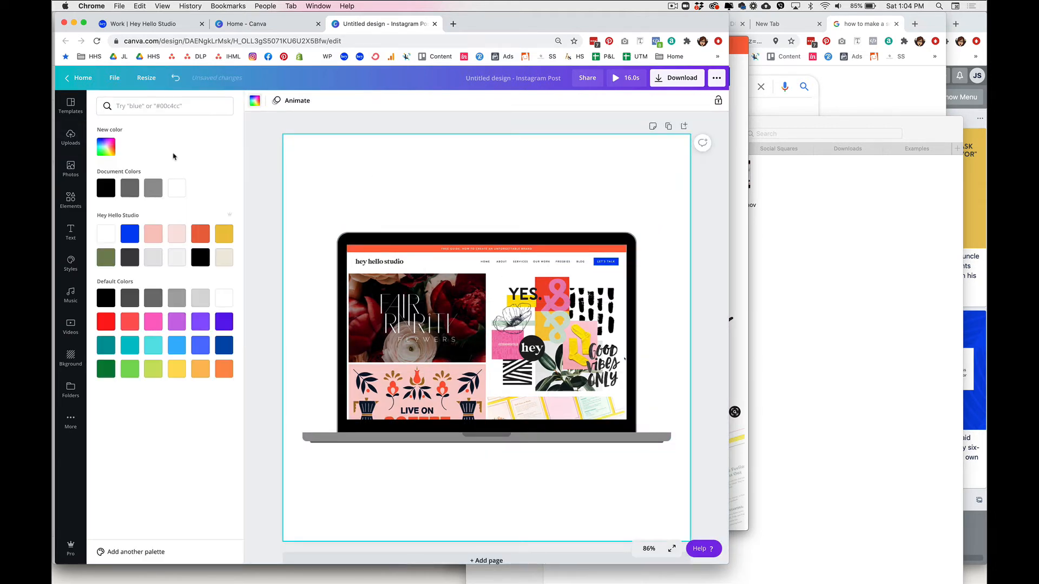
left_click(223, 234)
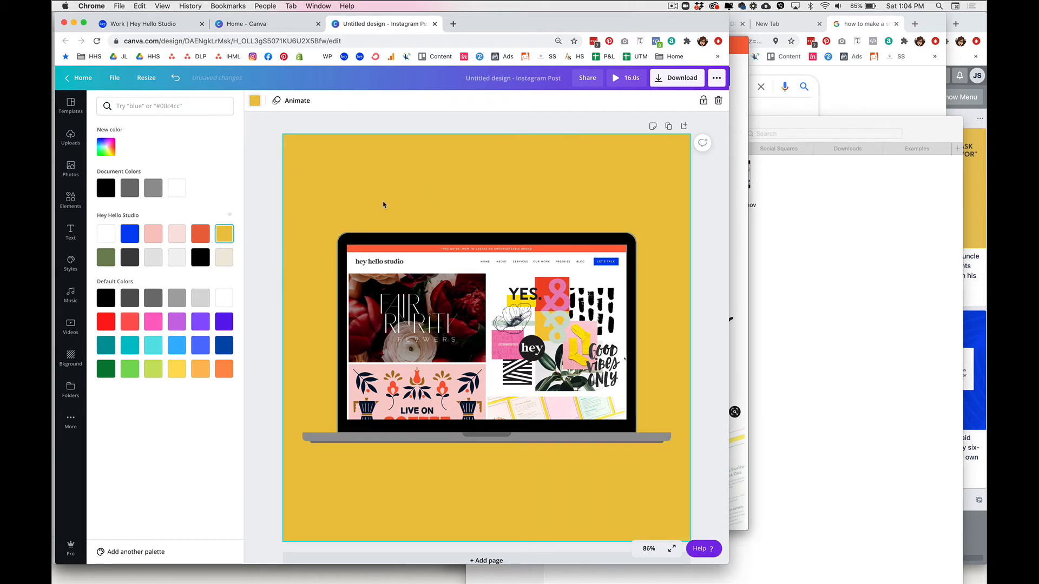
left_click(433, 287)
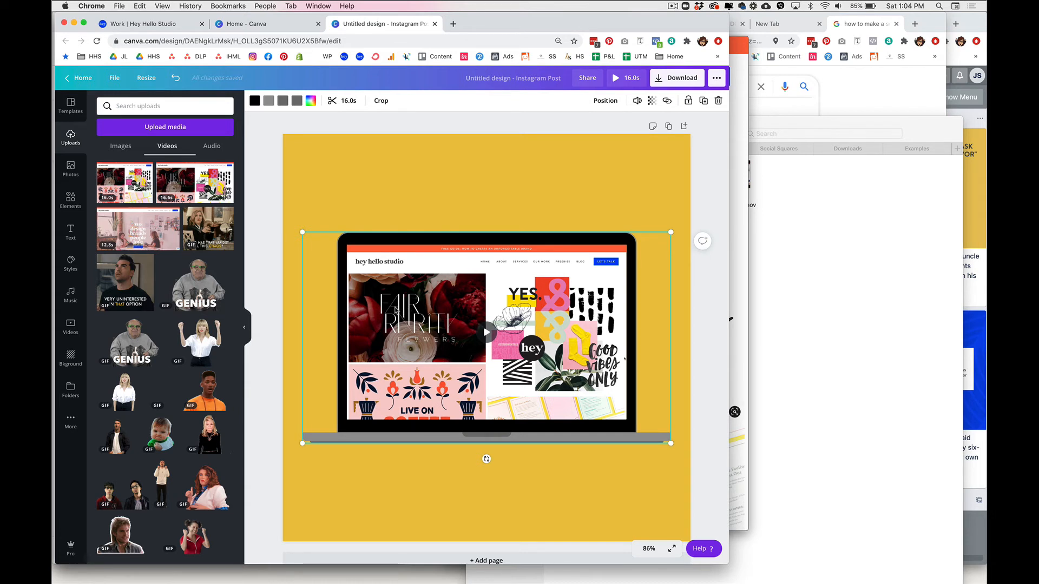
mouse_move(511, 219)
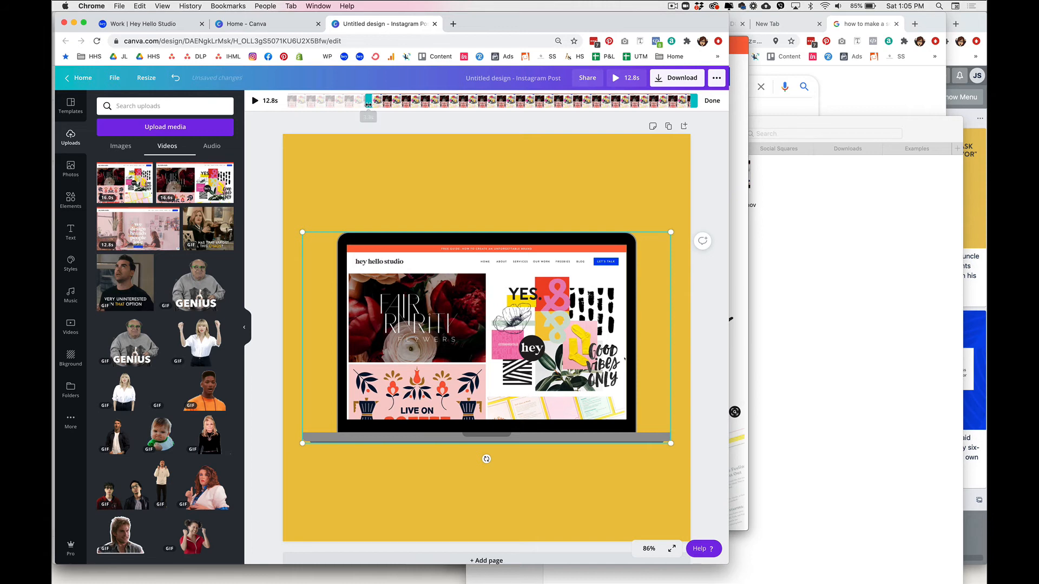
Step: Trim the 16-second clip down to about 10.2 seconds and confirm
left_click(255, 100)
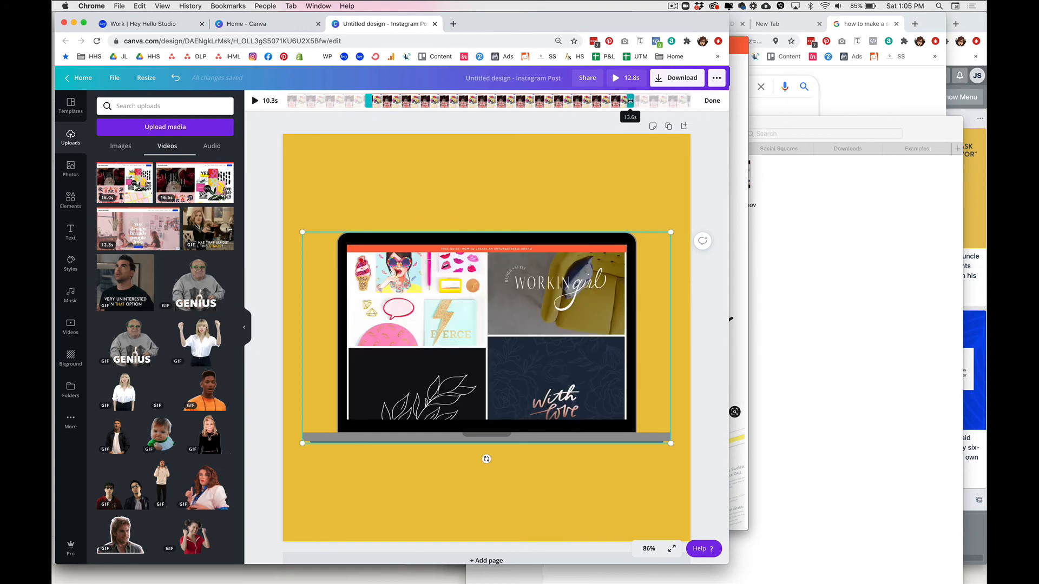
left_click(254, 100)
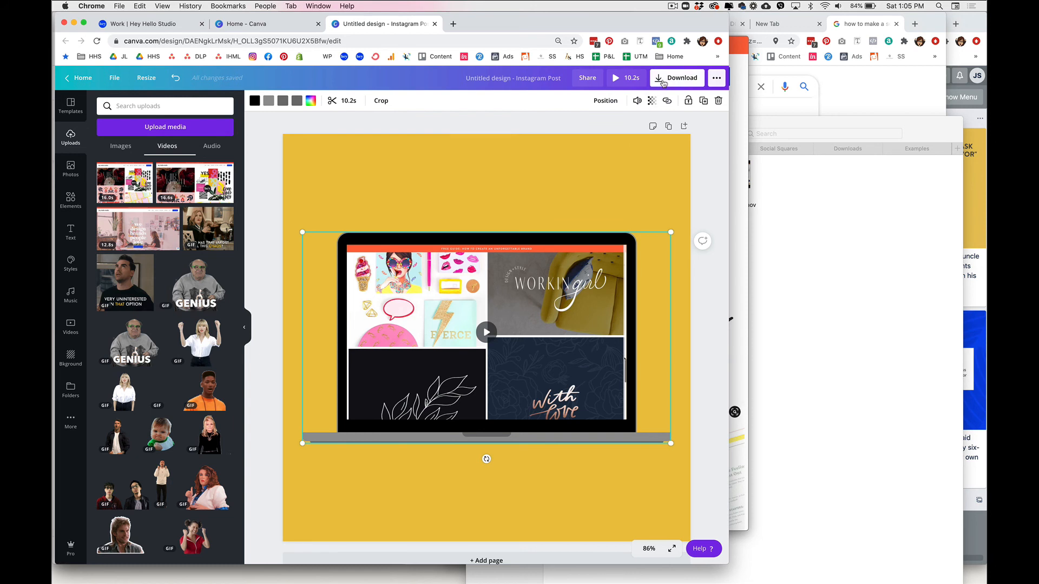
Step: Download the finished post as an MP4 video
left_click(676, 78)
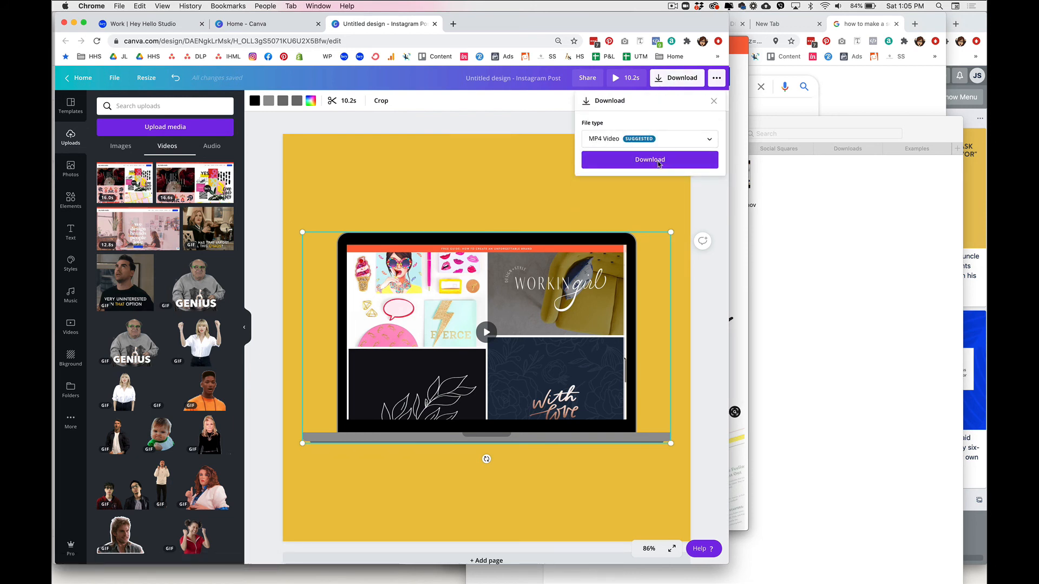
left_click(650, 159)
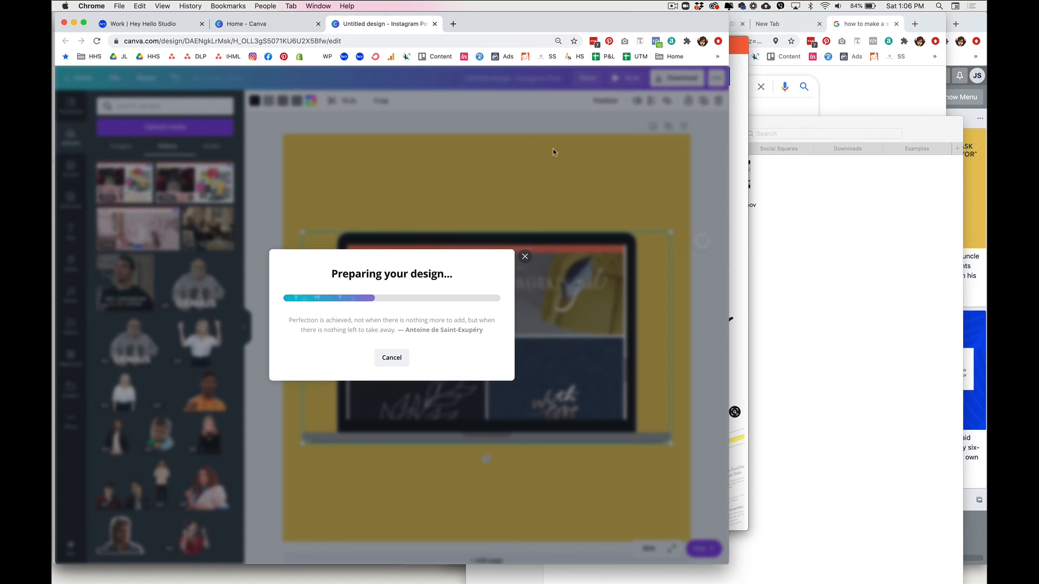
mouse_move(512, 149)
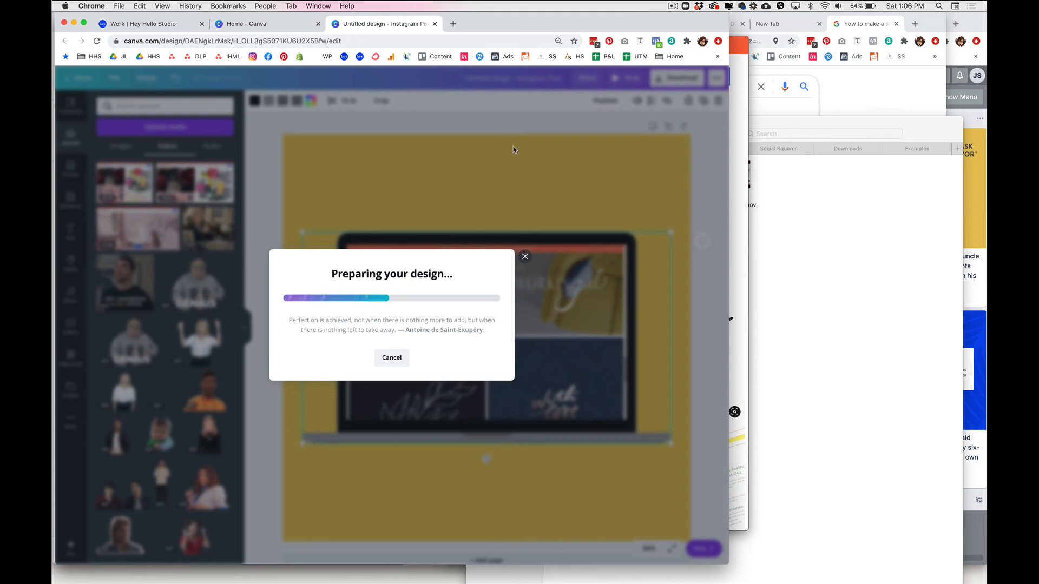